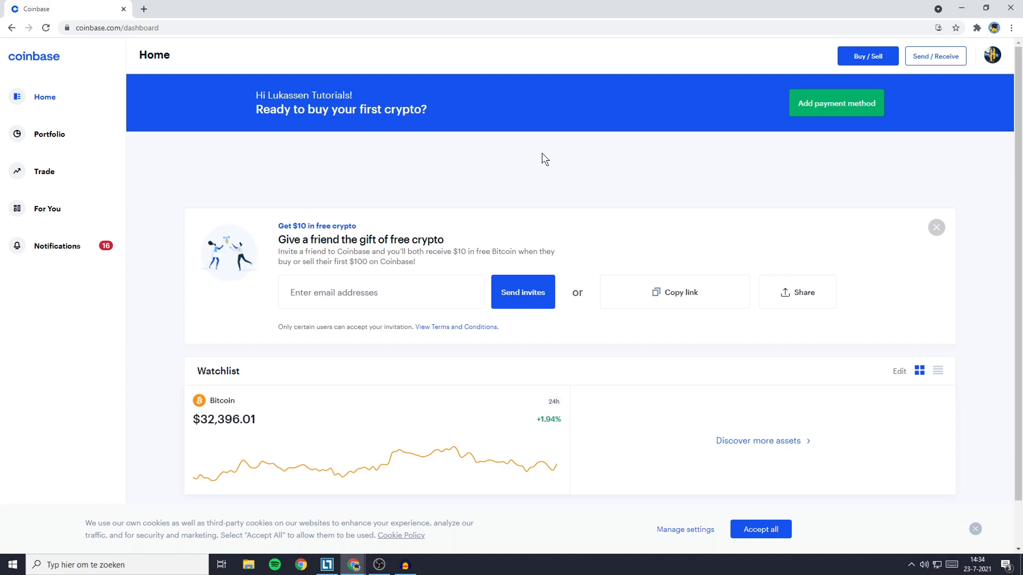
pyautogui.moveTo(935, 56)
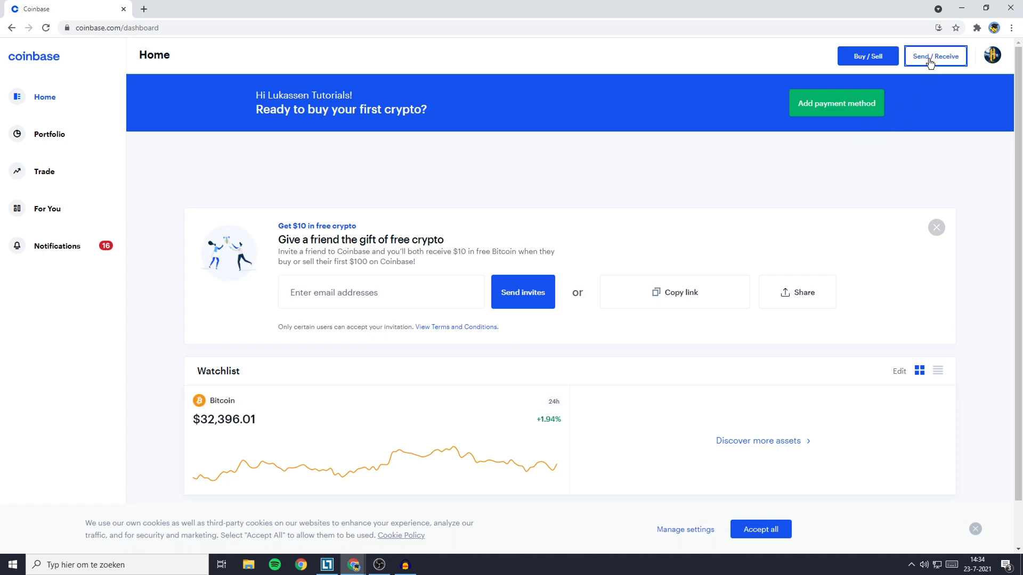
# Step: Start a Send / Receive transfer and search 'algo' to choose Algorand as the asset
pyautogui.click(934, 56)
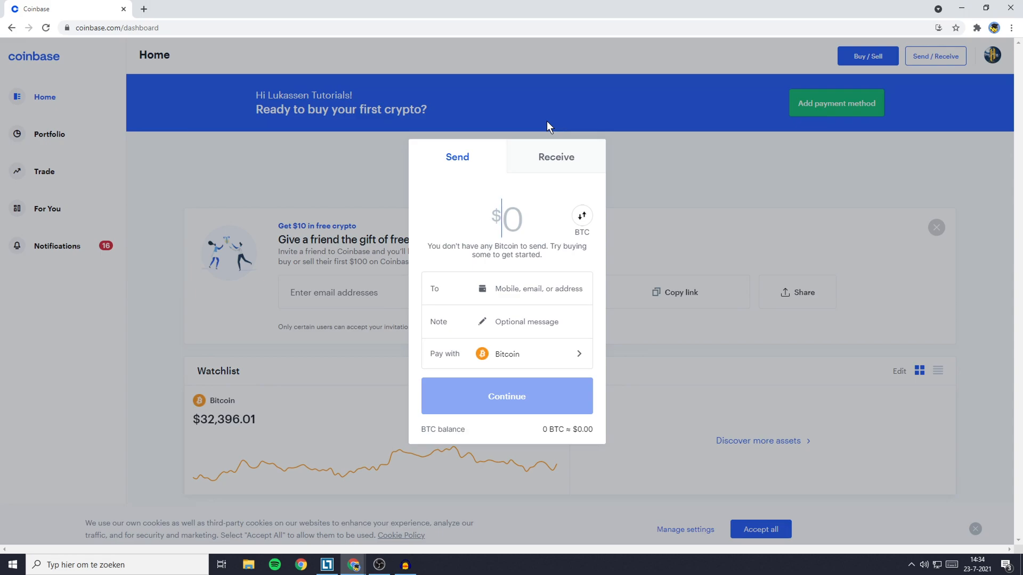
pyautogui.moveTo(458, 169)
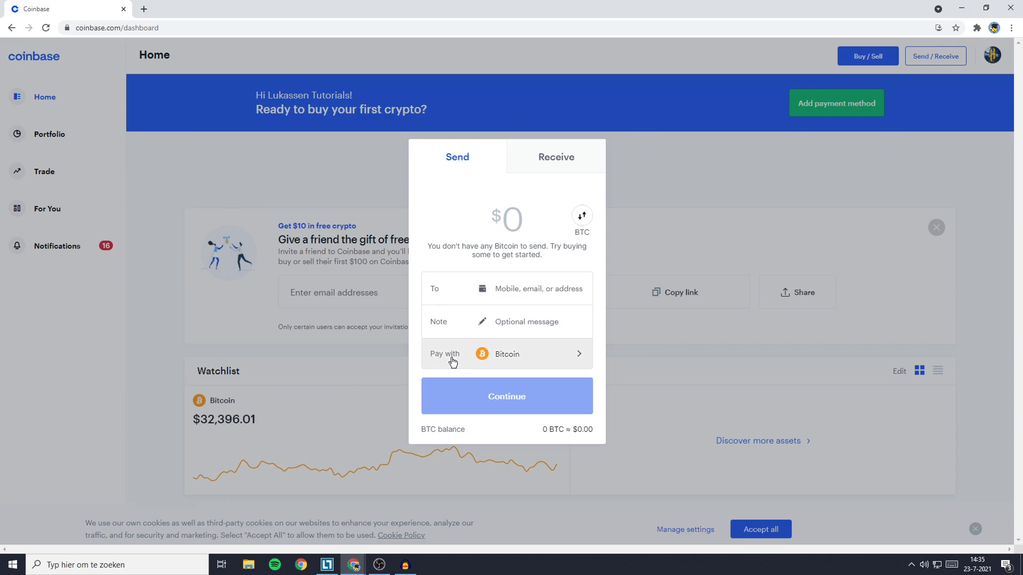
pyautogui.click(506, 354)
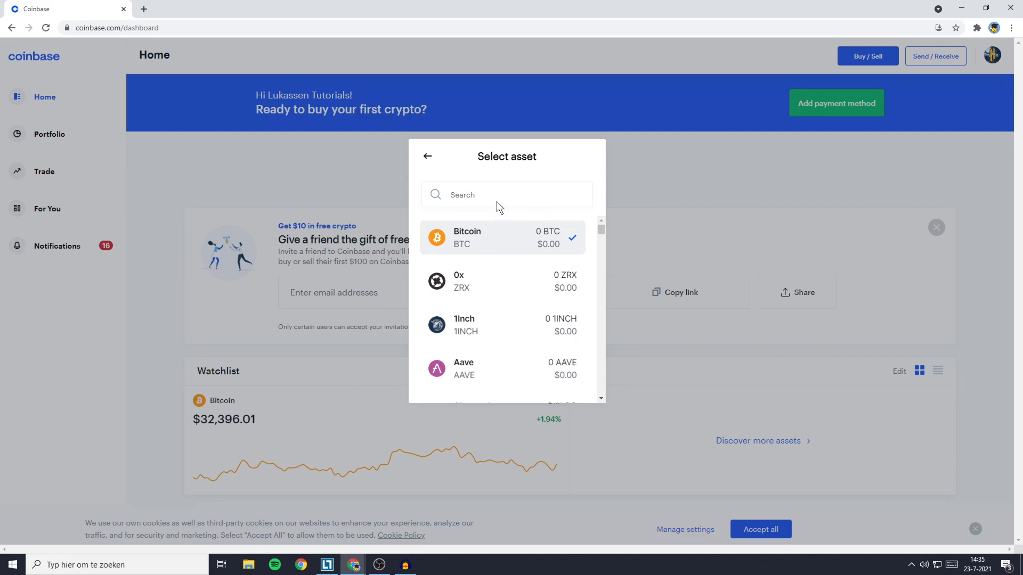
pyautogui.write('algo')
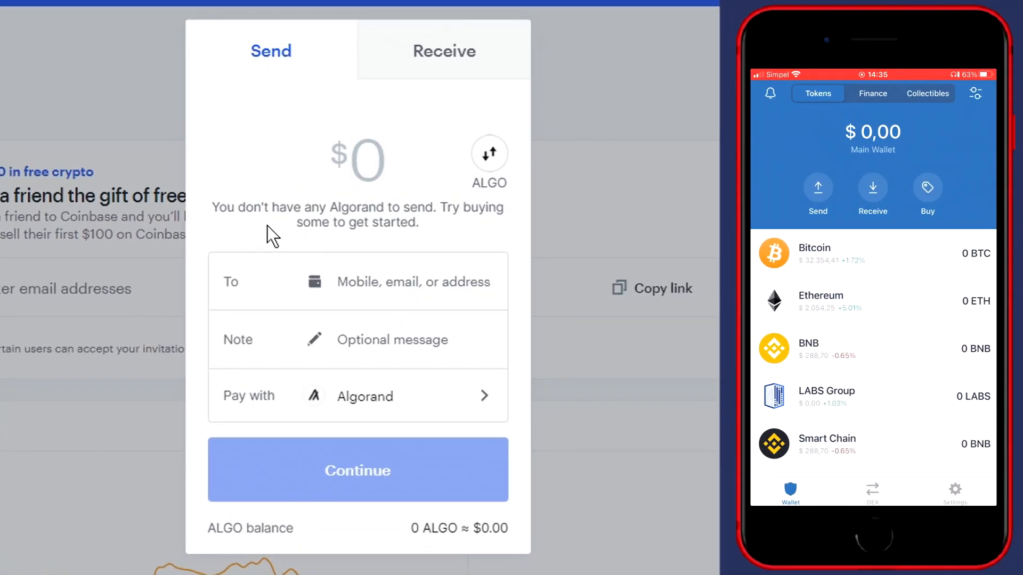
# Step: Go to Receive in Trust Wallet, search 'Algo' and show the Algorand address with its QR code
pyautogui.click(358, 160)
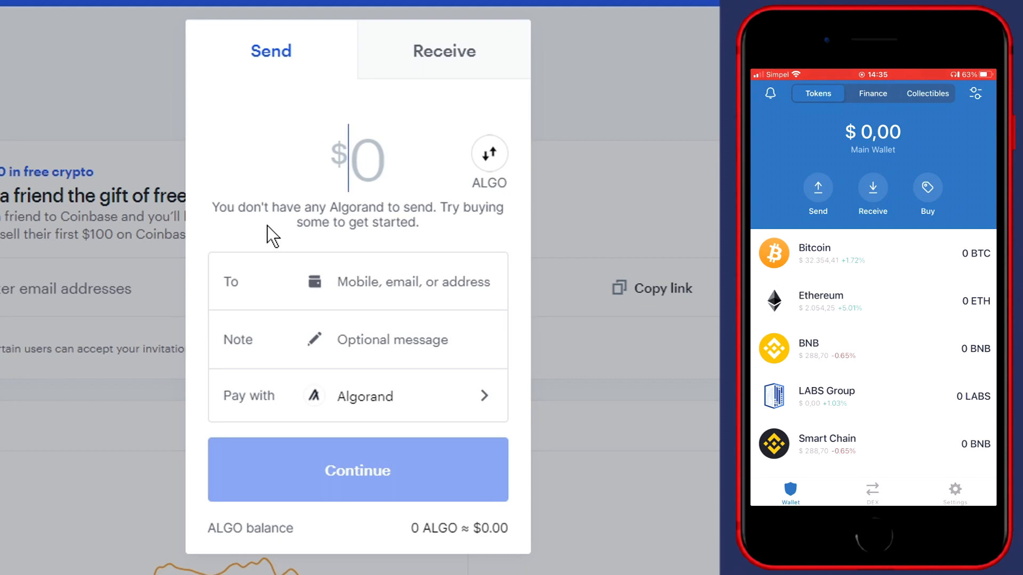
pyautogui.click(872, 194)
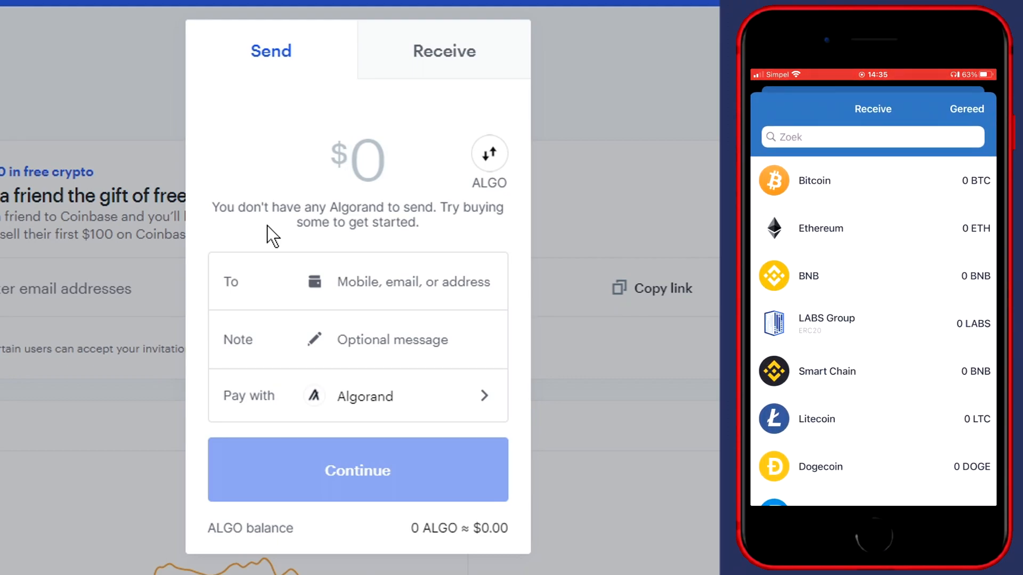
pyautogui.click(871, 137)
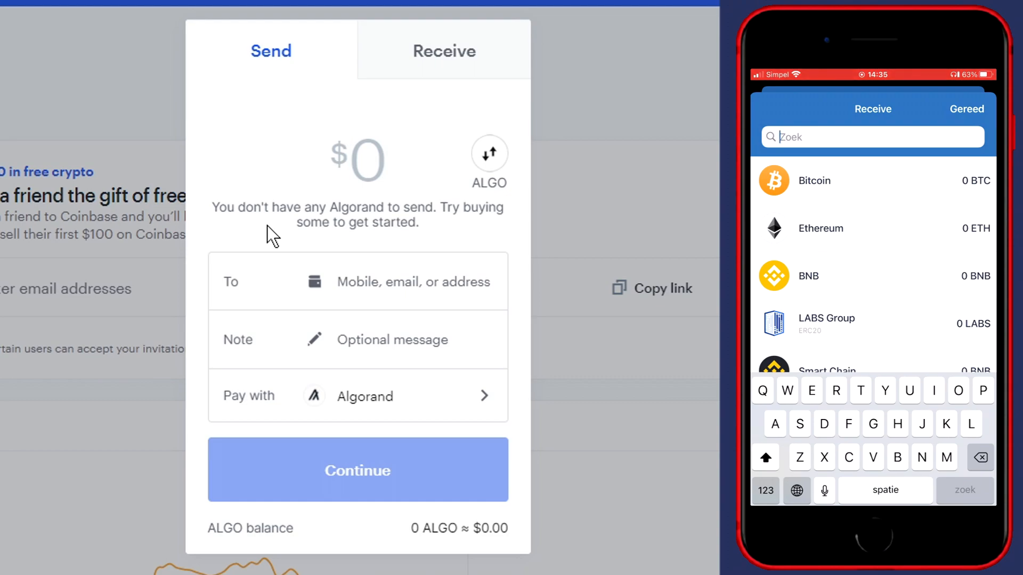
pyautogui.write('Algo')
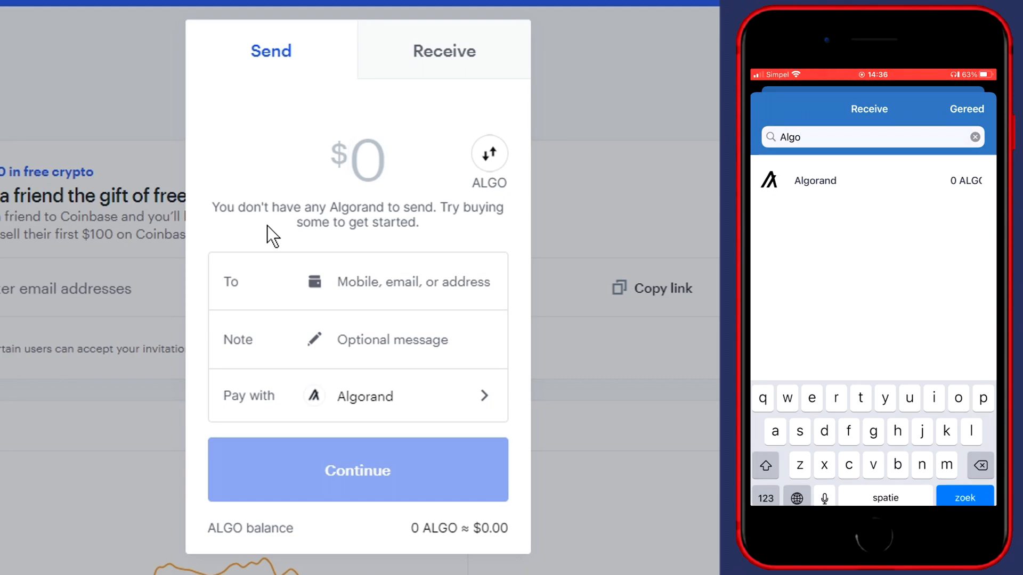
pyautogui.click(814, 181)
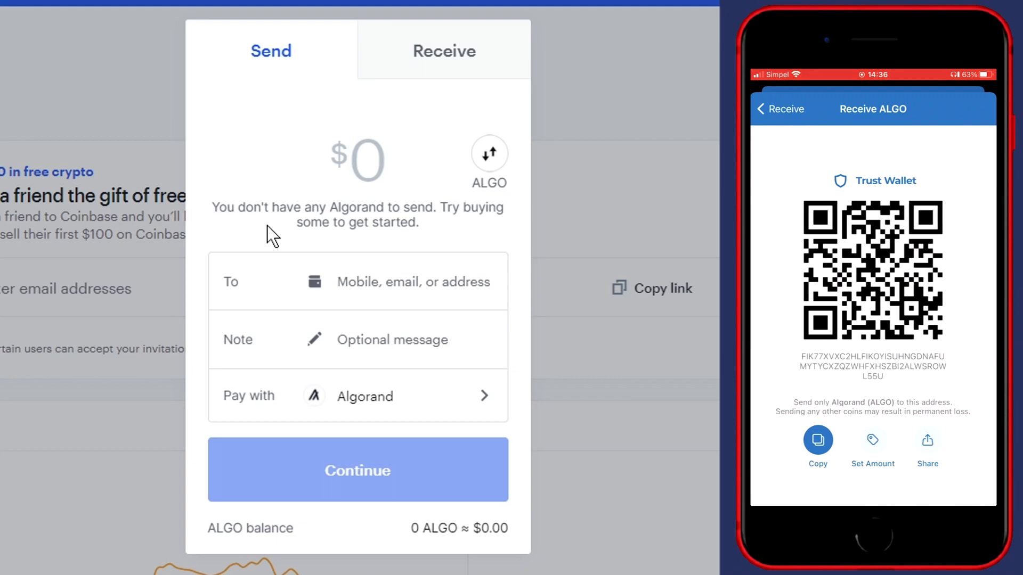
# Step: Copy the ALGO receiving address from Trust Wallet and return to Coinbase
pyautogui.click(817, 447)
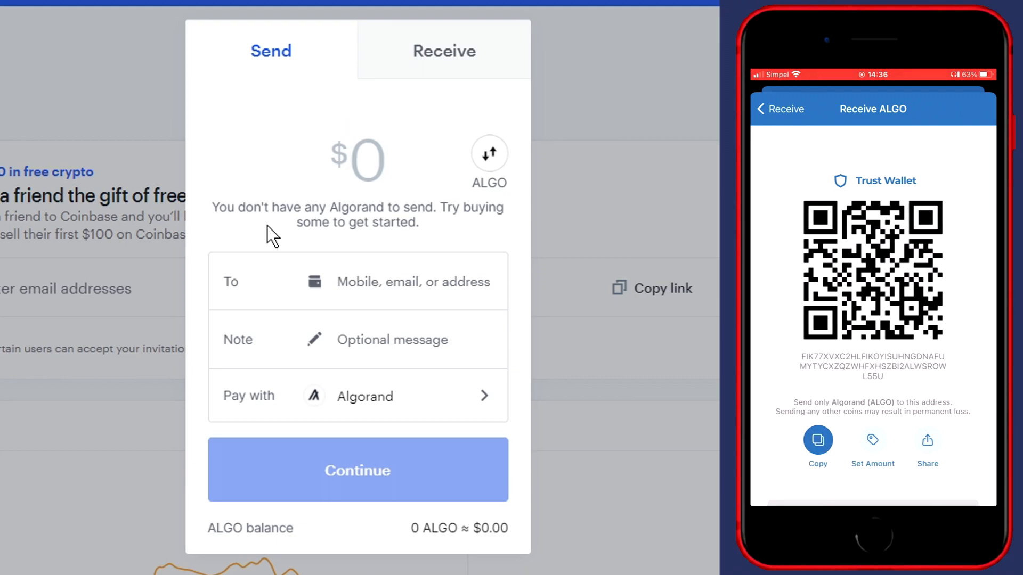
pyautogui.click(358, 160)
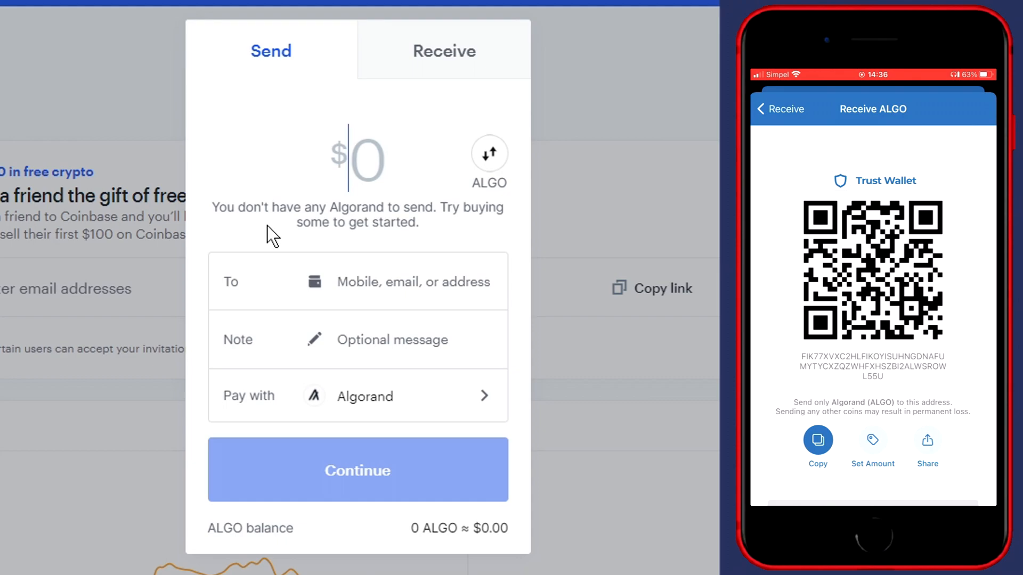
pyautogui.moveTo(250, 227)
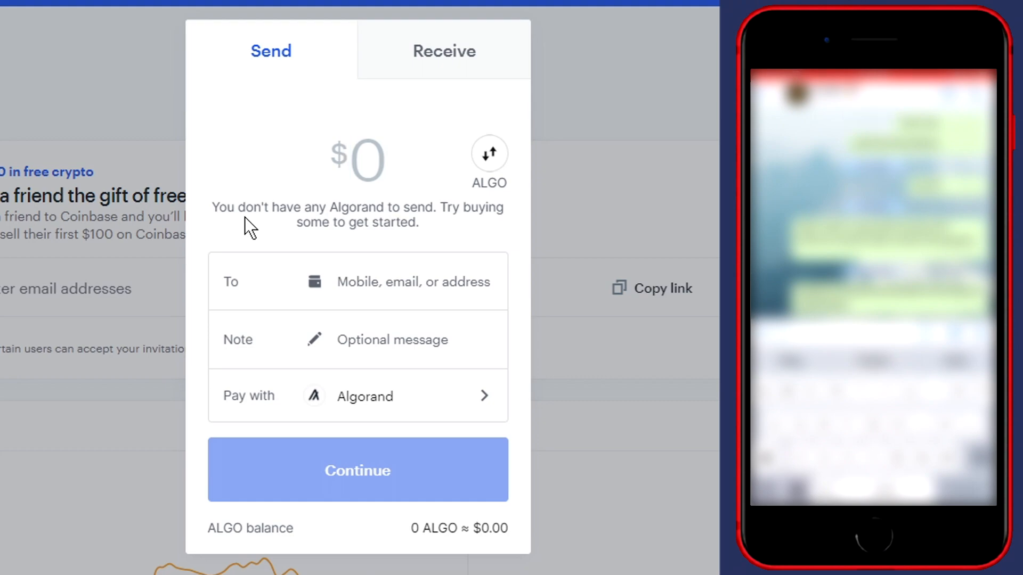
pyautogui.click(358, 159)
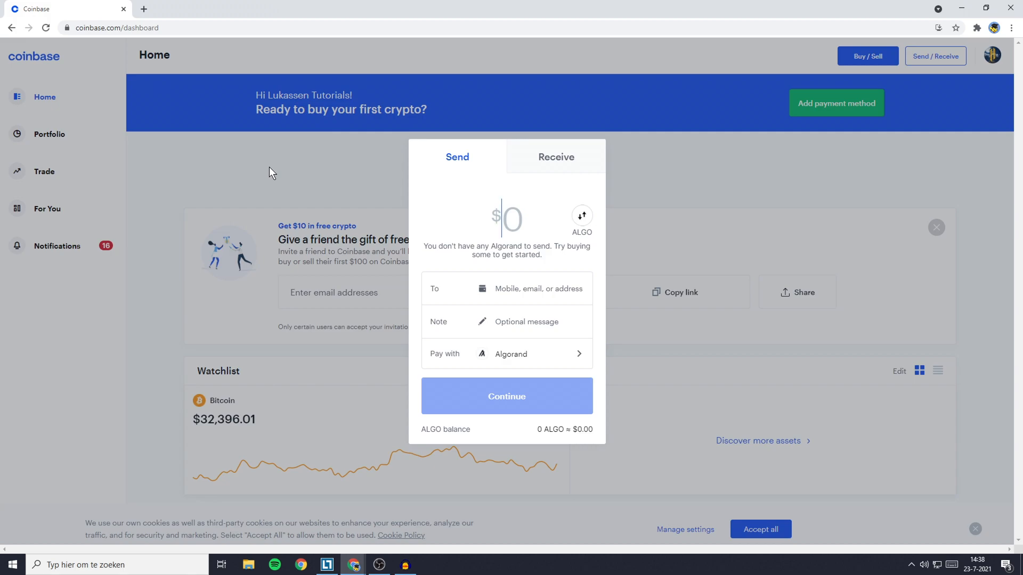
pyautogui.moveTo(283, 178)
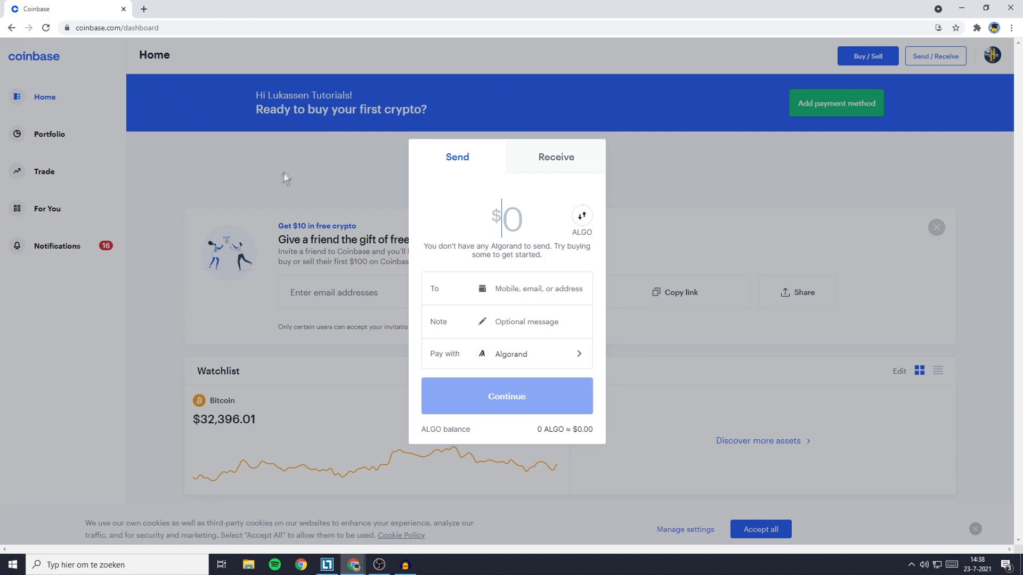
pyautogui.write('FIK77XVXC2HTFIKOYISUHNGDNAFUMTTYCXZQZWHFXHSZBI2ALWSROWL55U')
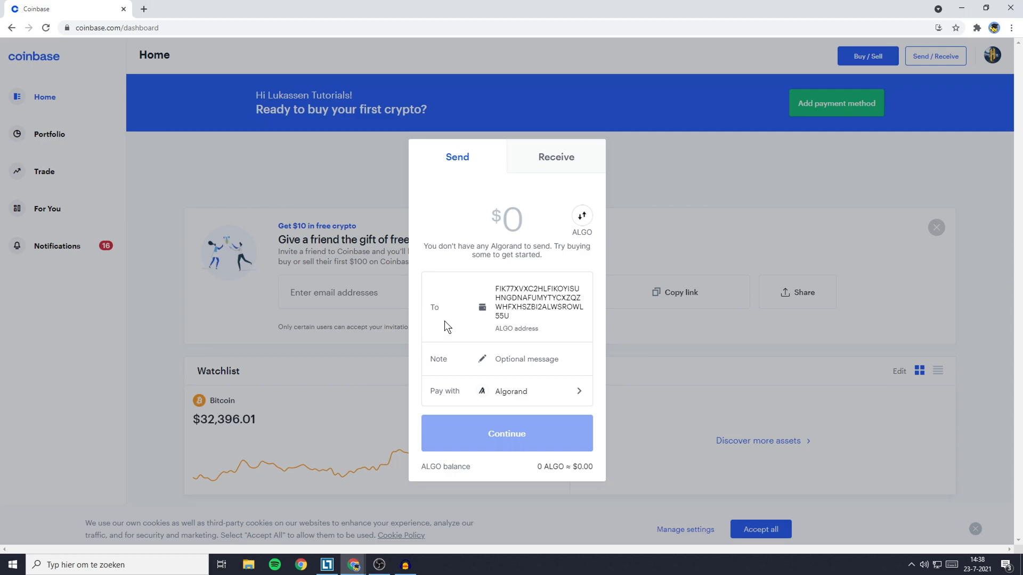
pyautogui.moveTo(508, 223)
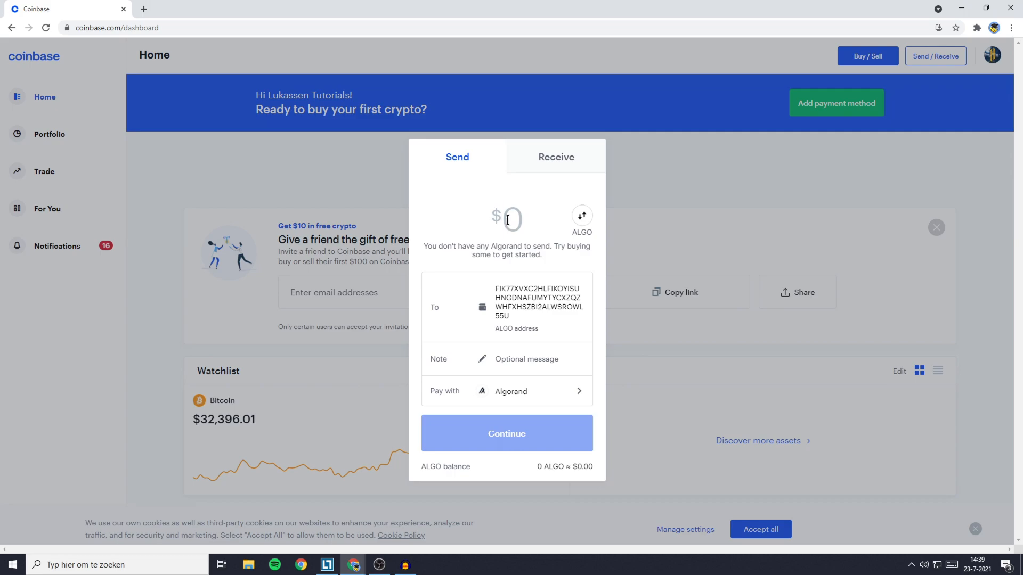
# Step: Enter 25, switch the amount from dollars to ALGO, and set it to 25 ALGO
pyautogui.write('25')
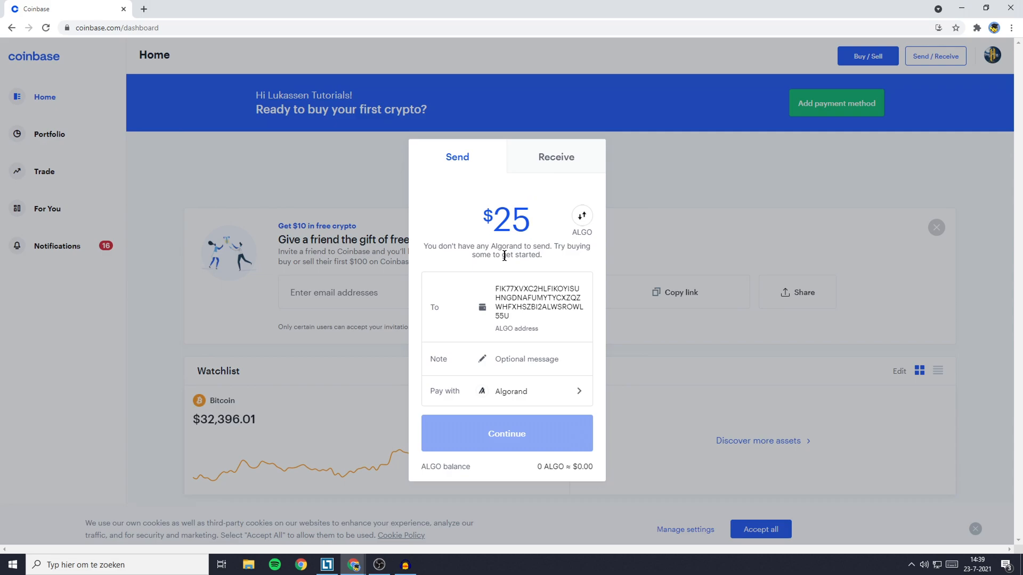
pyautogui.moveTo(580, 222)
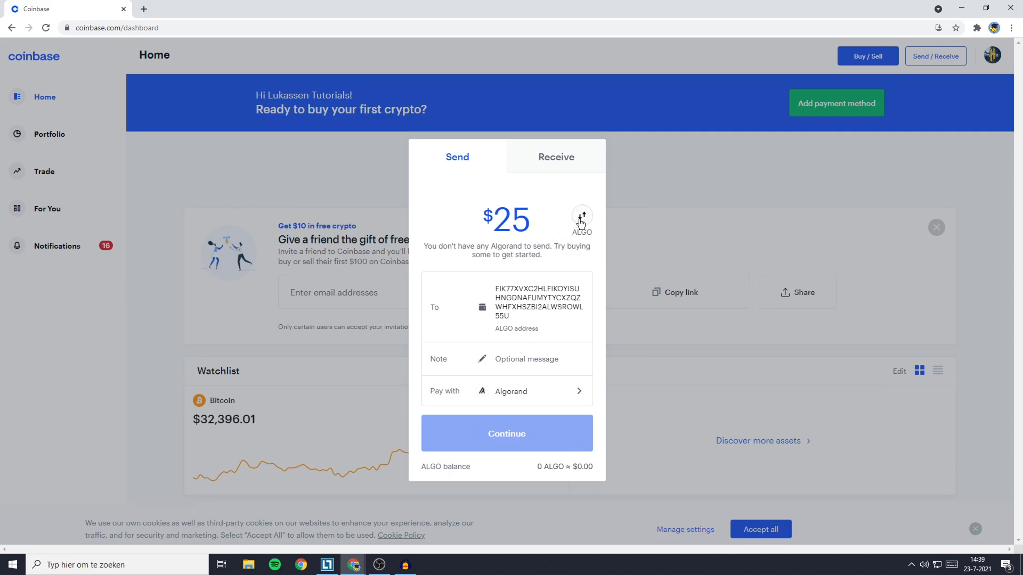
pyautogui.click(581, 215)
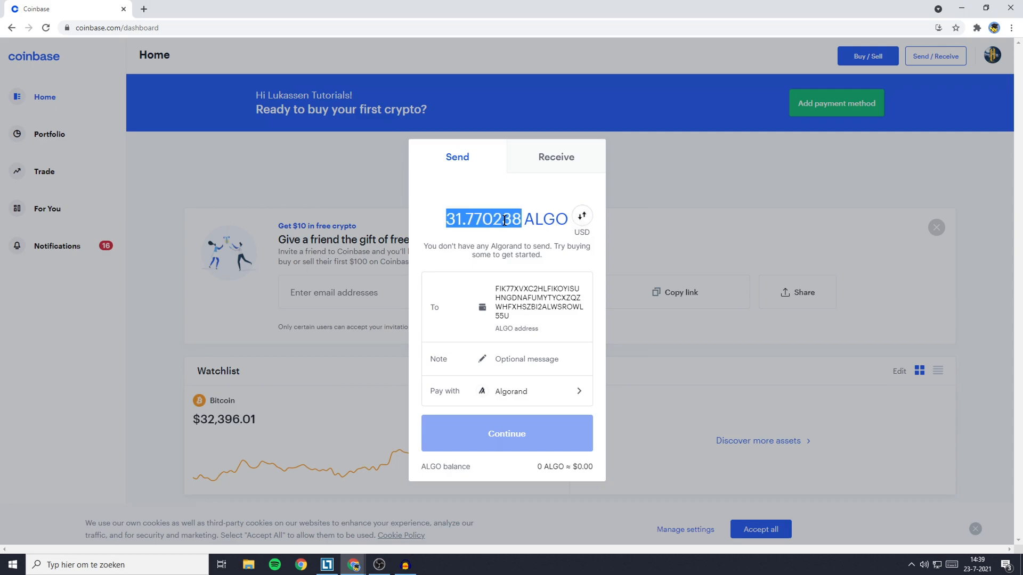
pyautogui.write('25')
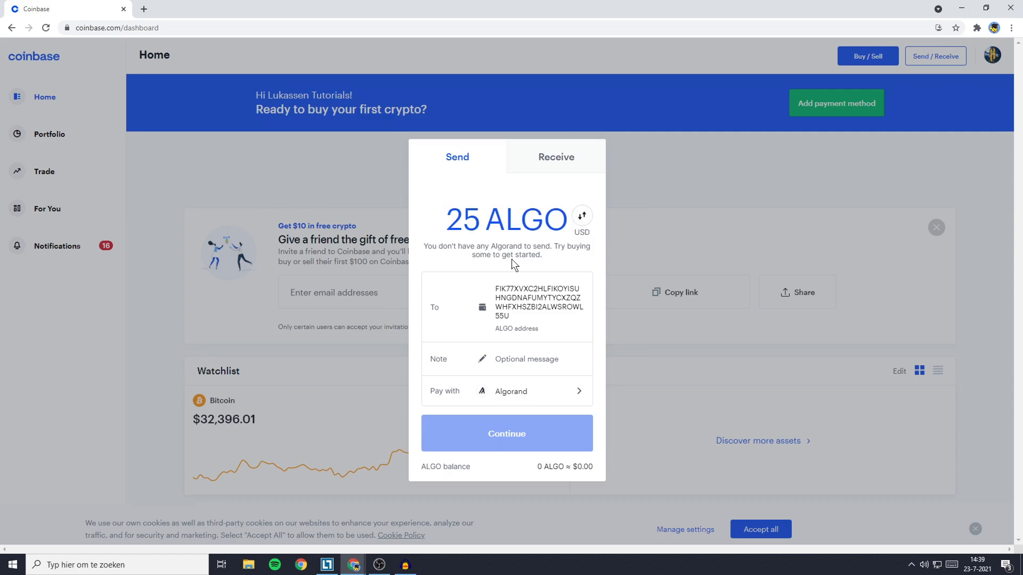